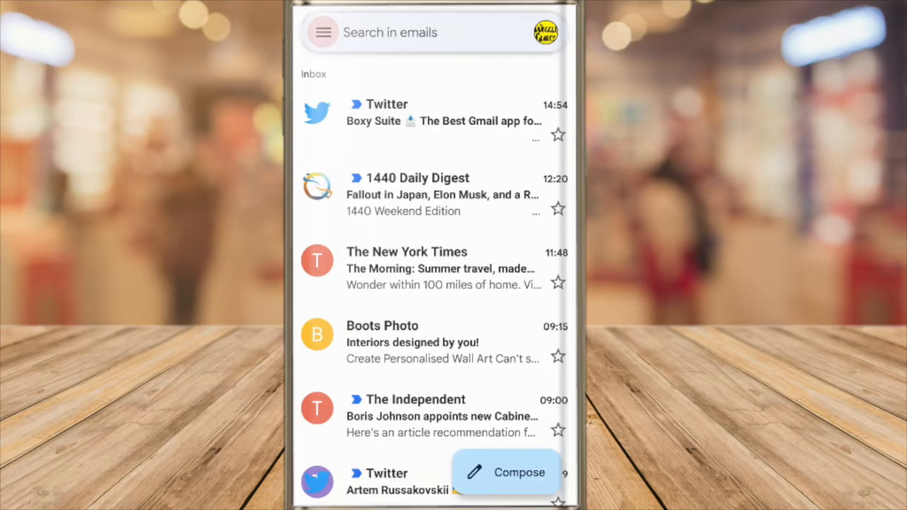
- Open Gmail's navigation drawer and scroll to the Settings entry at the bottom
{"action": "left_click", "coordinate": [322, 33]}
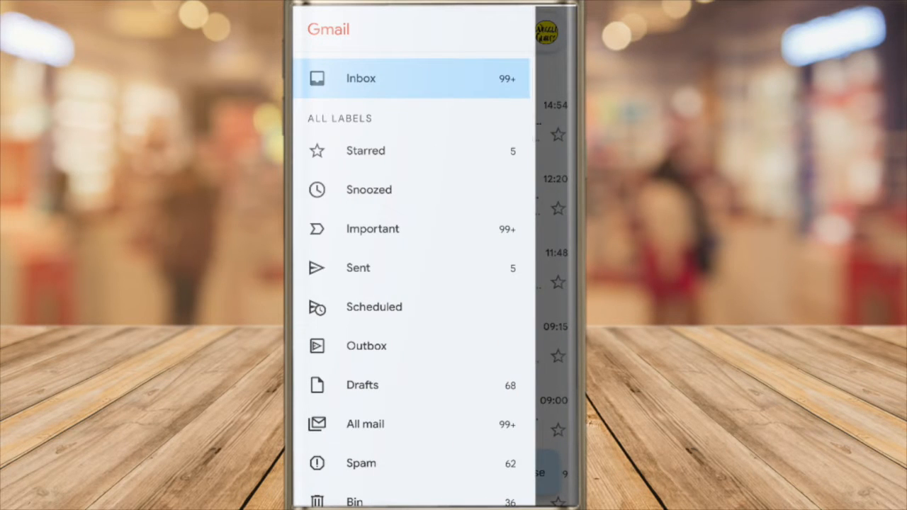
{"action": "scroll", "scroll_direction": "down", "scroll_amount": 3}
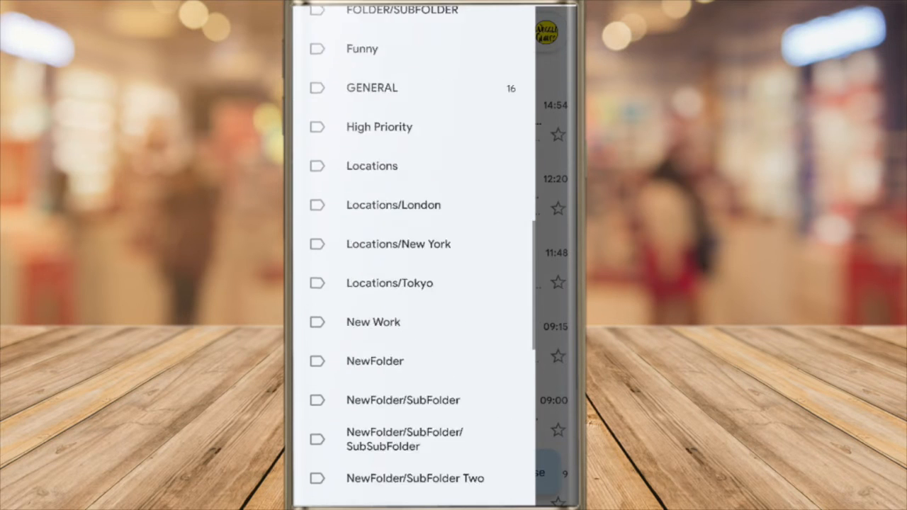
{"action": "scroll", "scroll_direction": "down", "scroll_amount": 3}
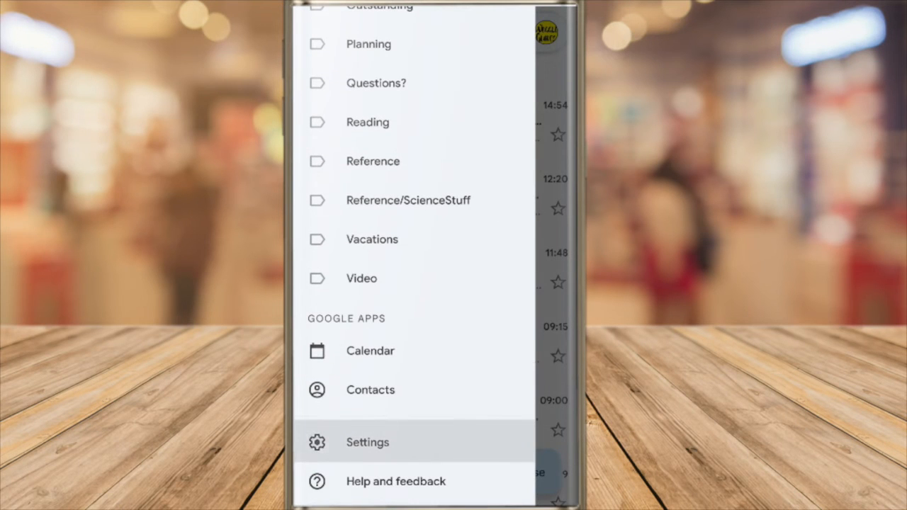
- Open Settings and choose the signed-in Gmail account's settings page
{"action": "left_click", "coordinate": [368, 442]}
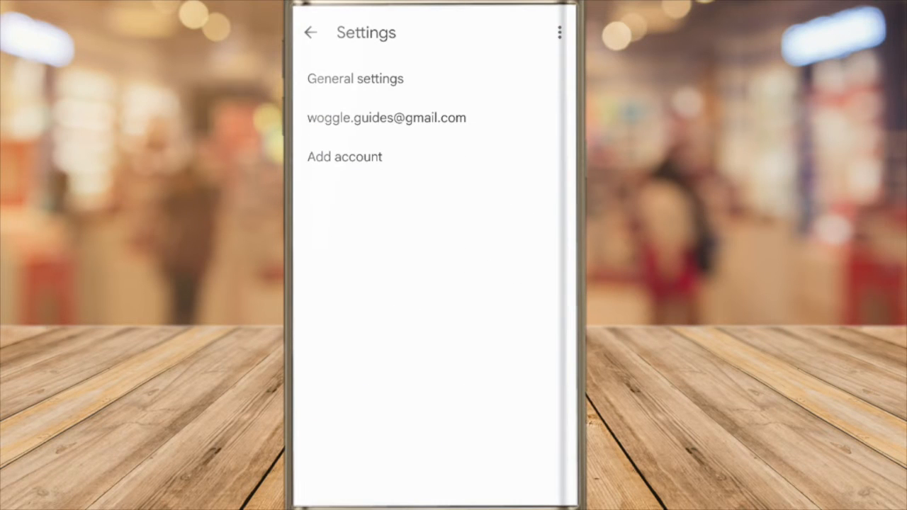
{"action": "left_click", "coordinate": [386, 118]}
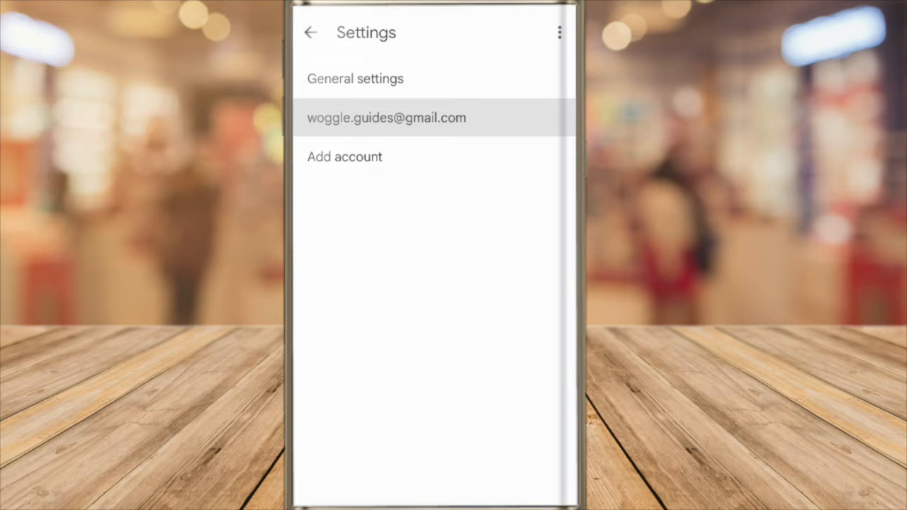
{"action": "left_click", "coordinate": [386, 118]}
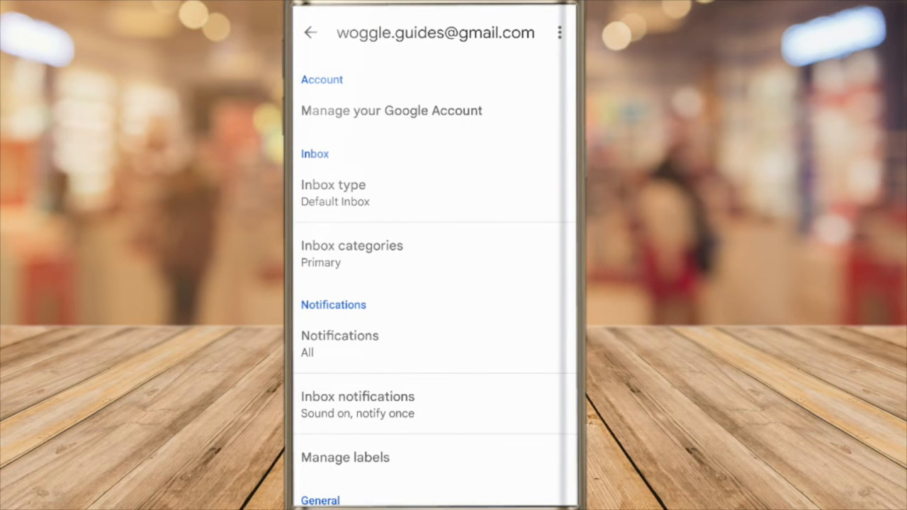
- Set the account's mobile signature to 'Have a nice day!' under General settings
{"action": "scroll", "scroll_direction": "down", "scroll_amount": 3}
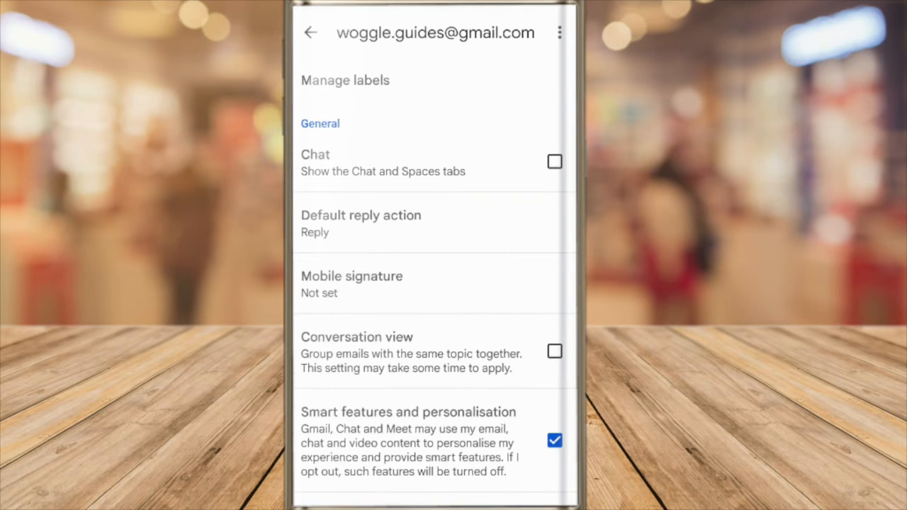
{"action": "left_click", "coordinate": [435, 283]}
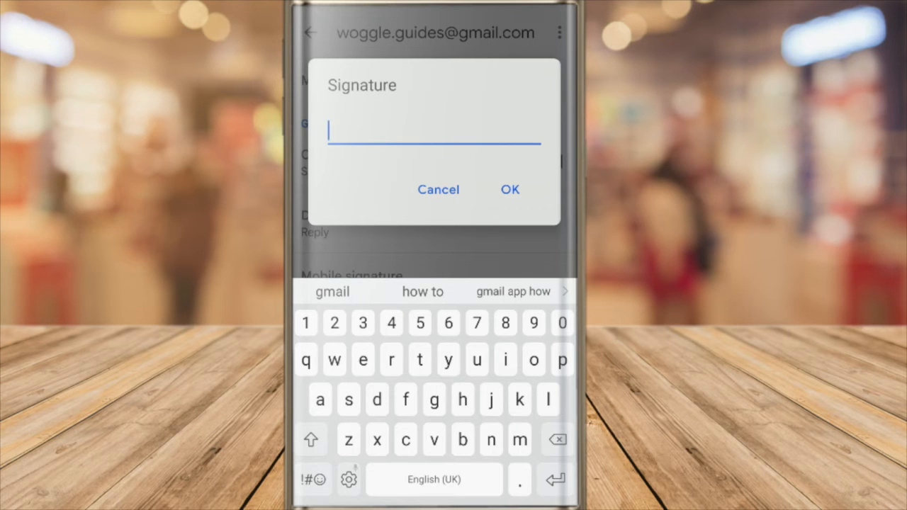
{"action": "type", "text": "Have a nice day"}
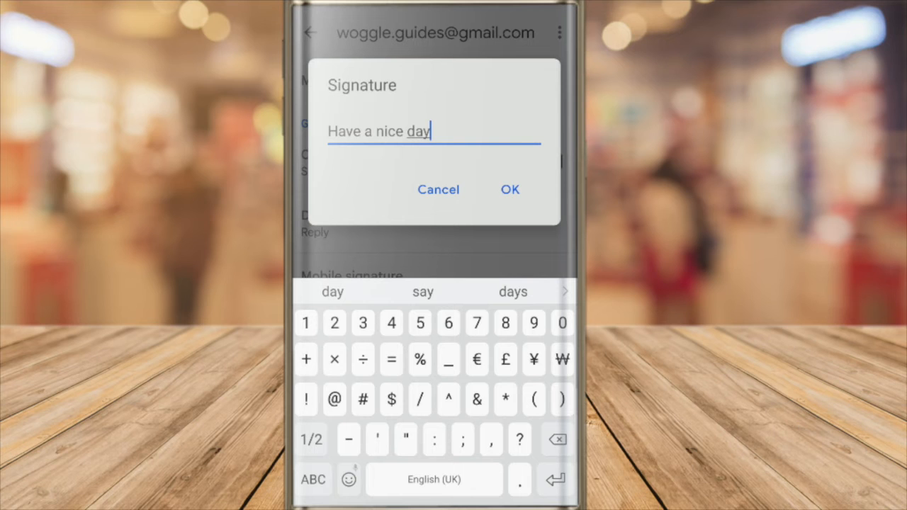
{"action": "left_click", "coordinate": [510, 189]}
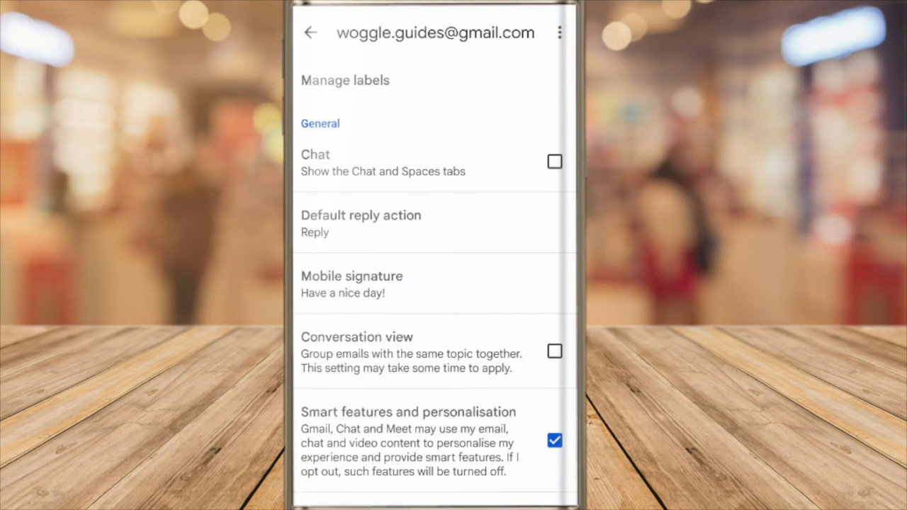
- Return to the inbox and compose a new email showing the 'Have a nice day!' signature
{"action": "left_click", "coordinate": [310, 33]}
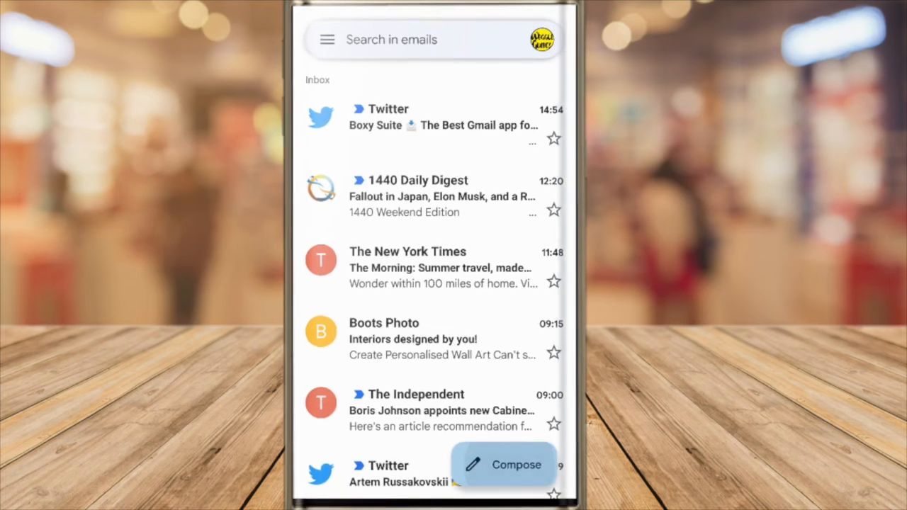
{"action": "left_click", "coordinate": [504, 465]}
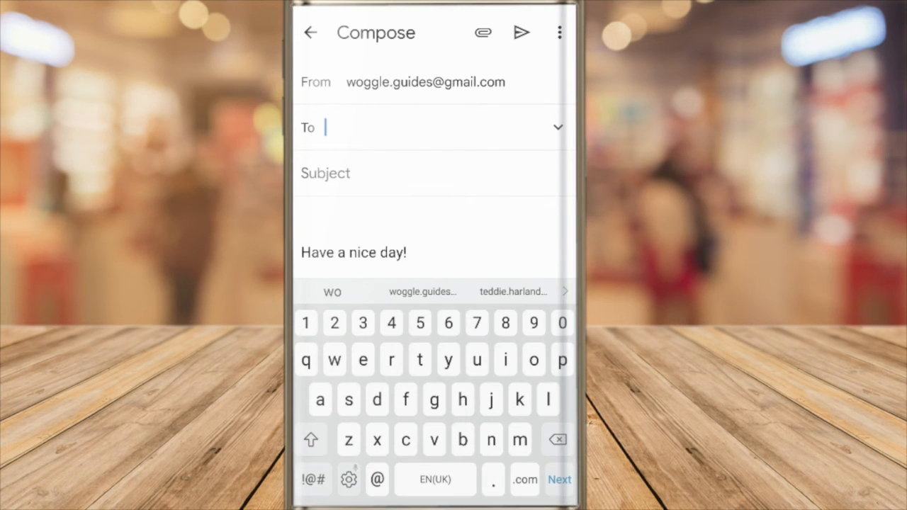